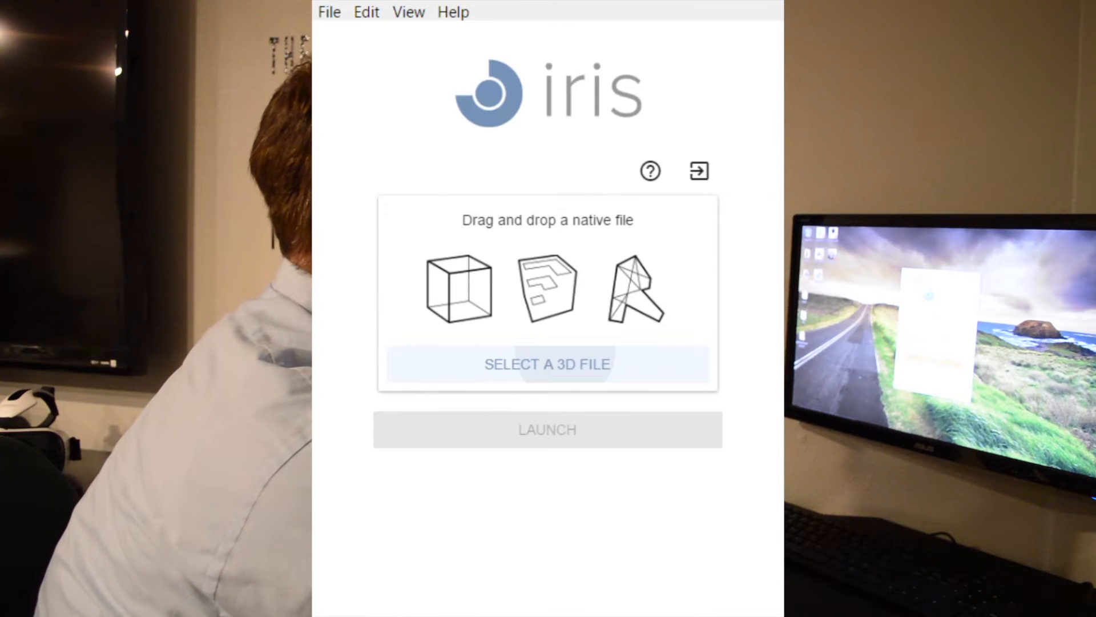
Load the Final Castle-.skp SketchUp model from the file browser.
left_click(548, 365)
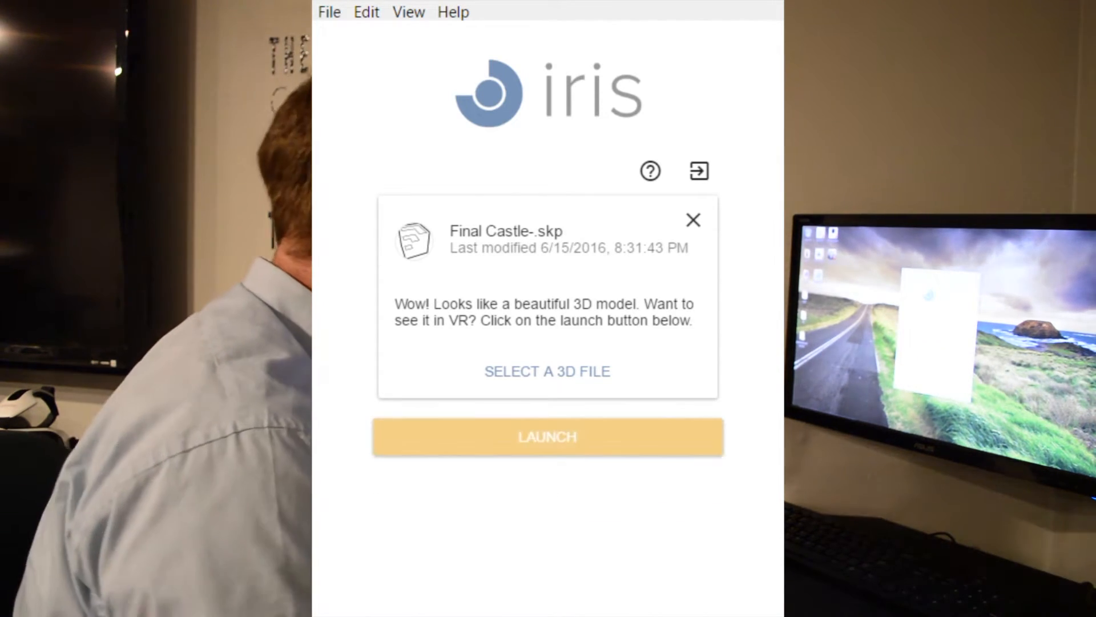
left_click(547, 437)
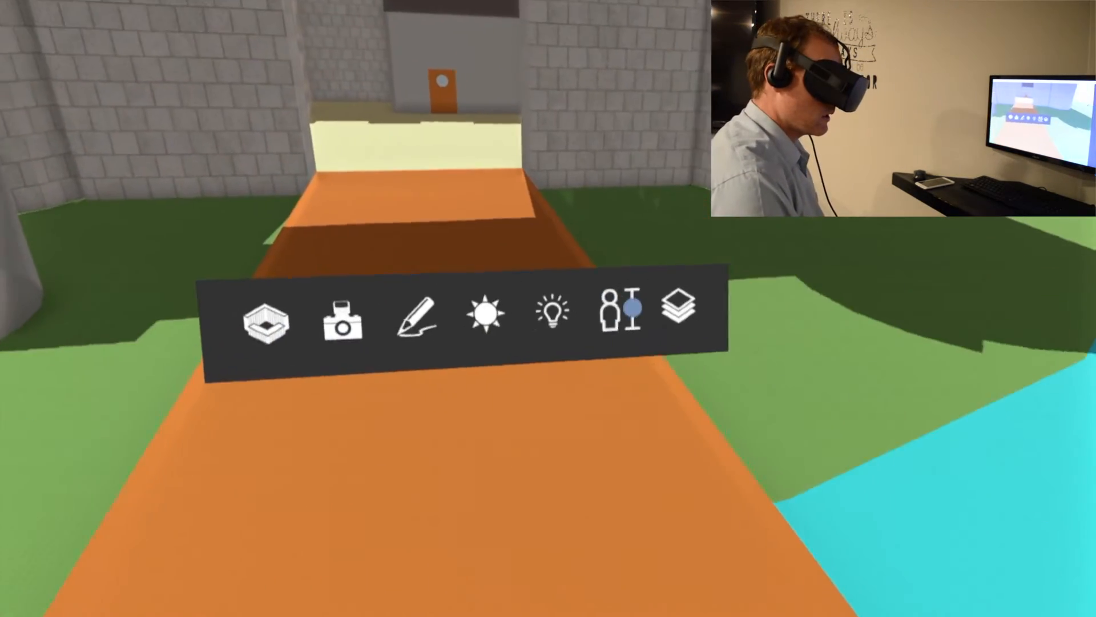
Raise the viewer's eye height from 5 ft 10 in toward 6 ft 3 in.
left_click(627, 310)
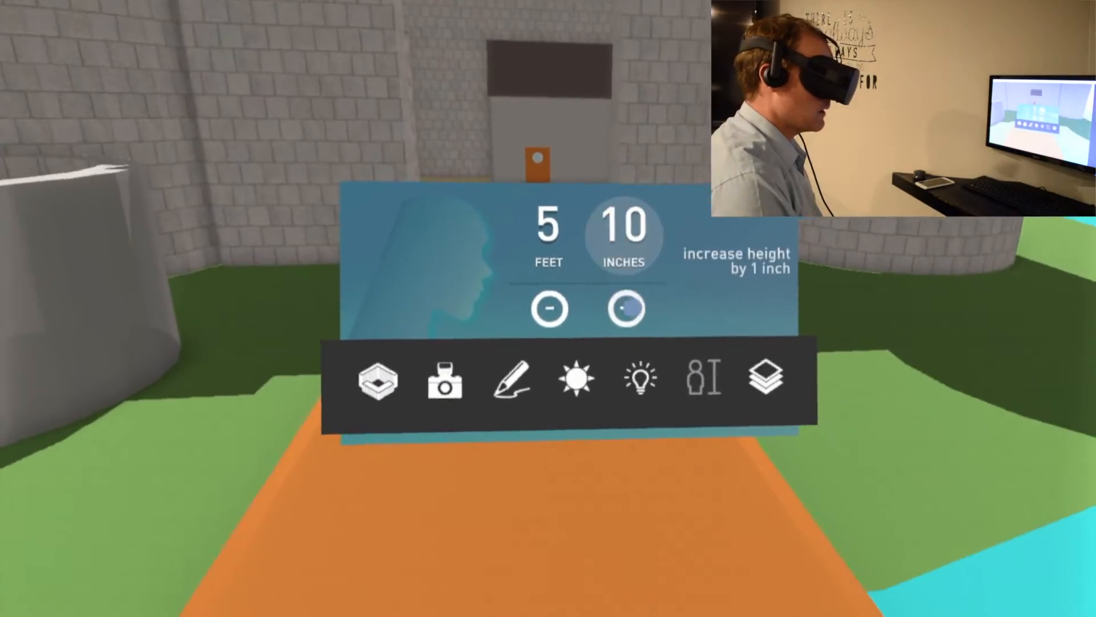
left_click(625, 311)
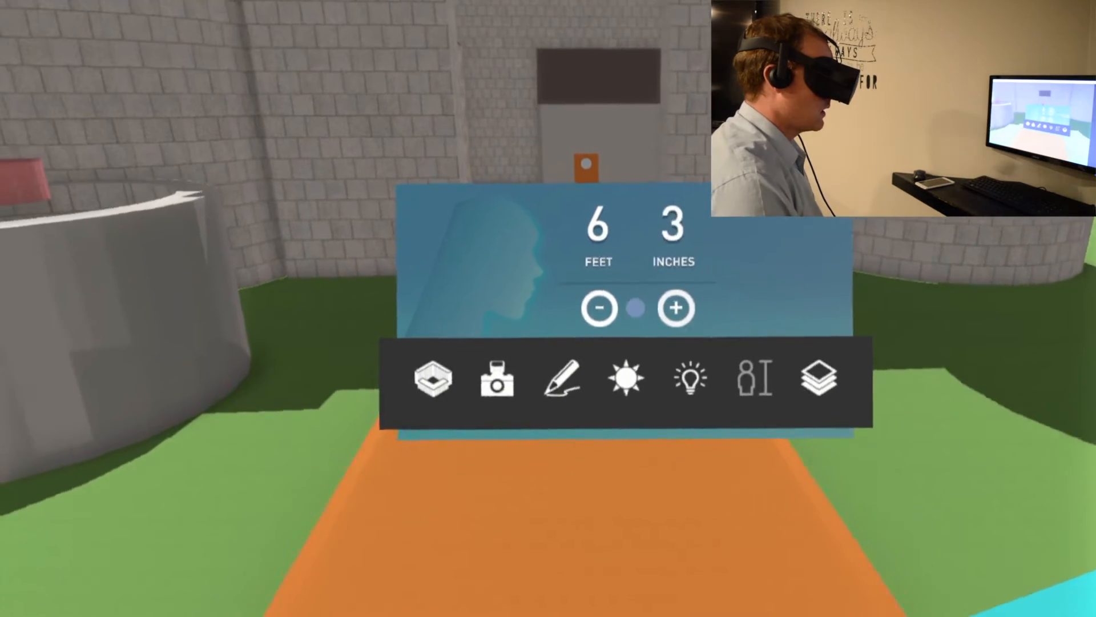